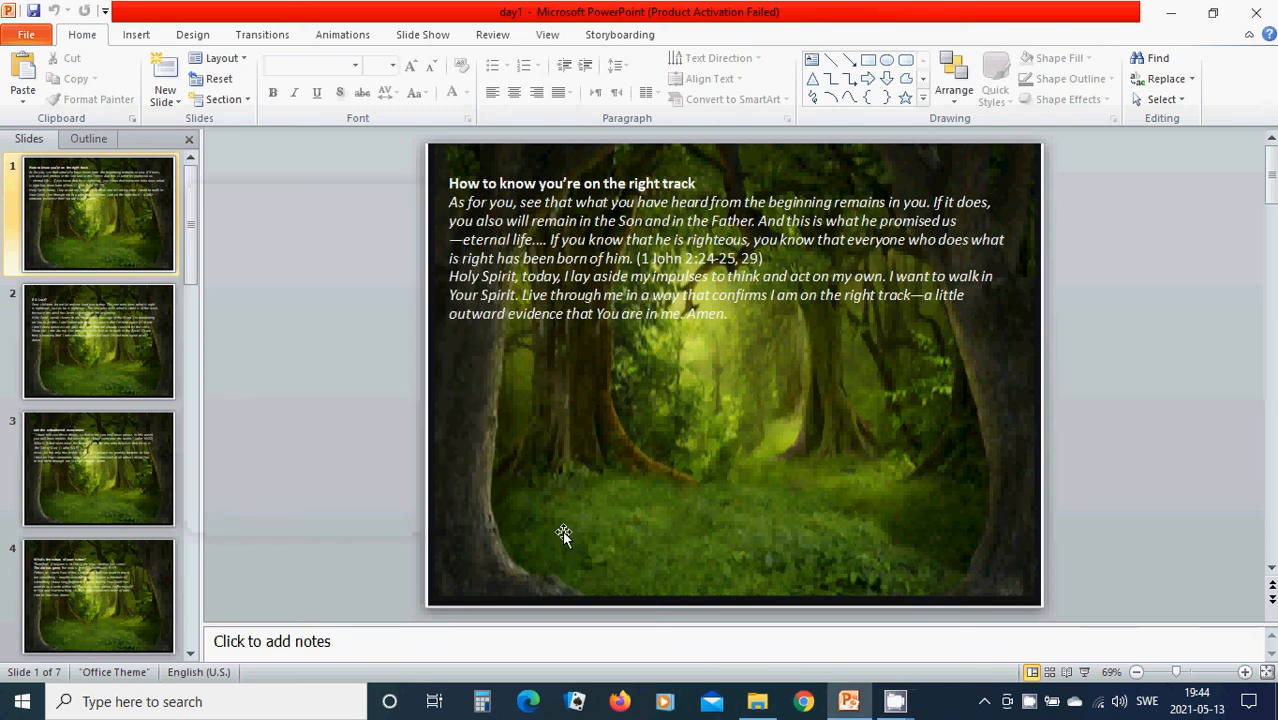
mouse_move(716, 519)
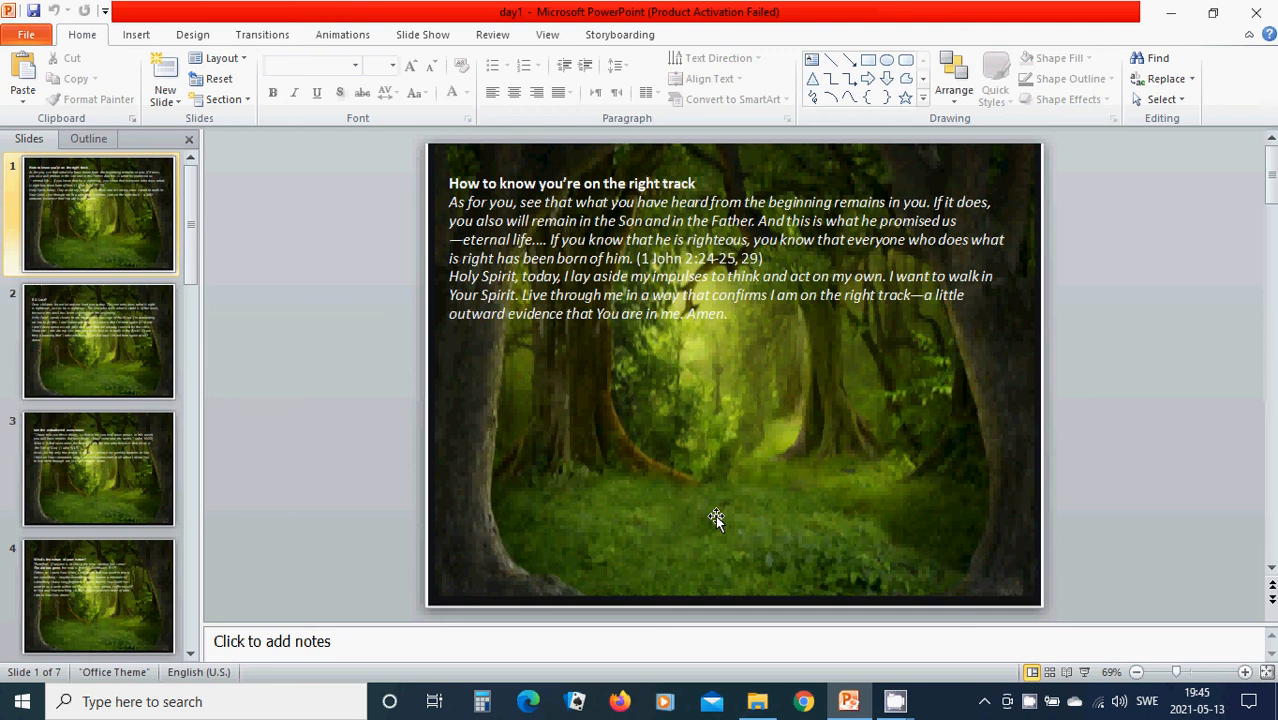
mouse_move(592, 407)
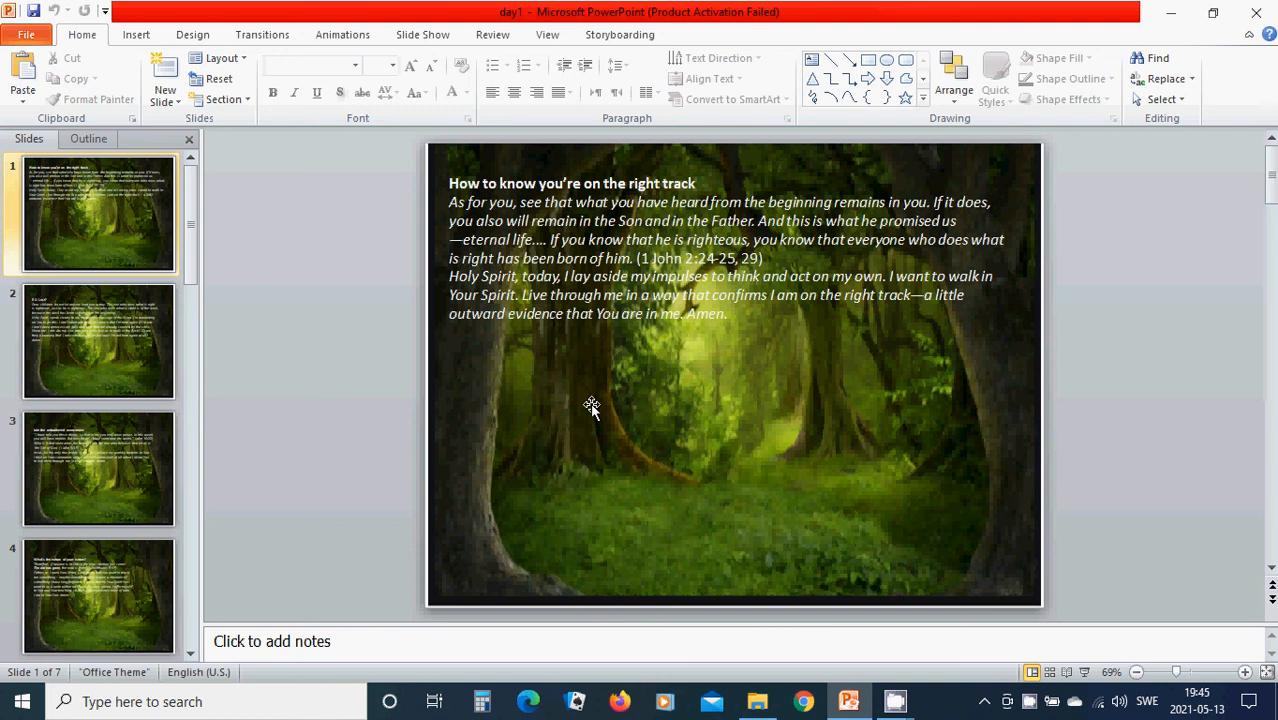
mouse_move(618, 404)
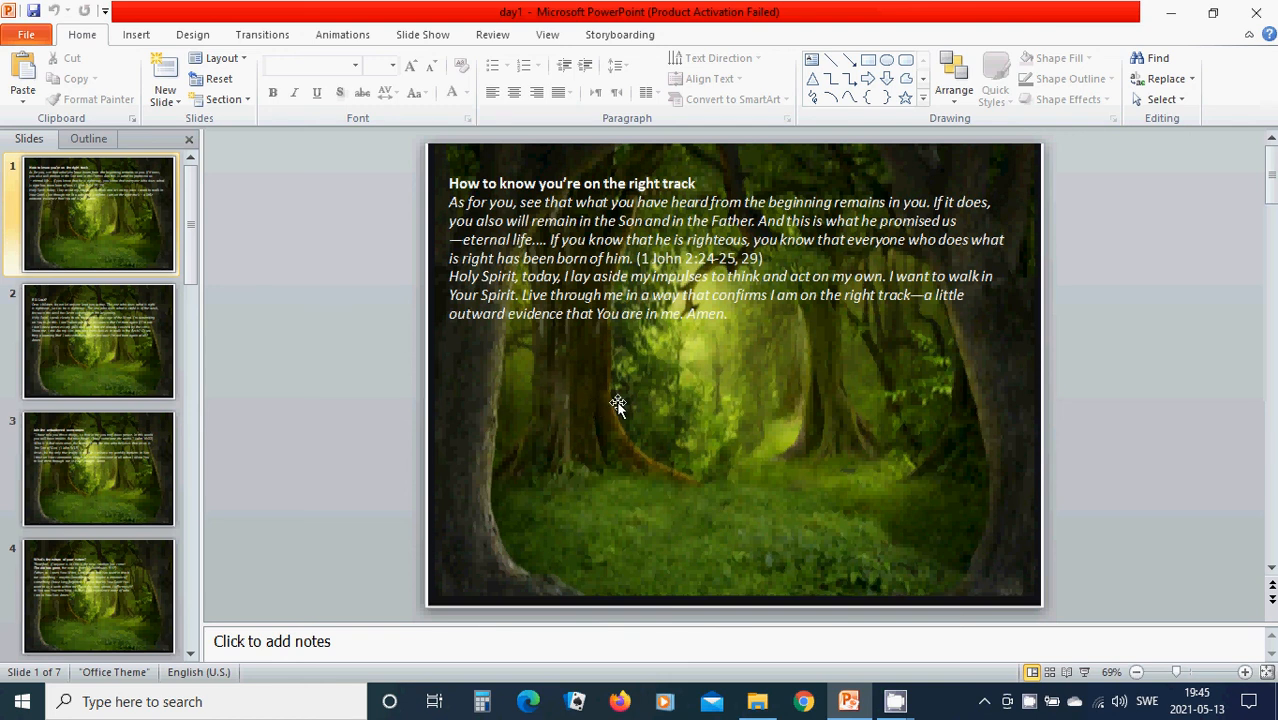
mouse_move(630, 441)
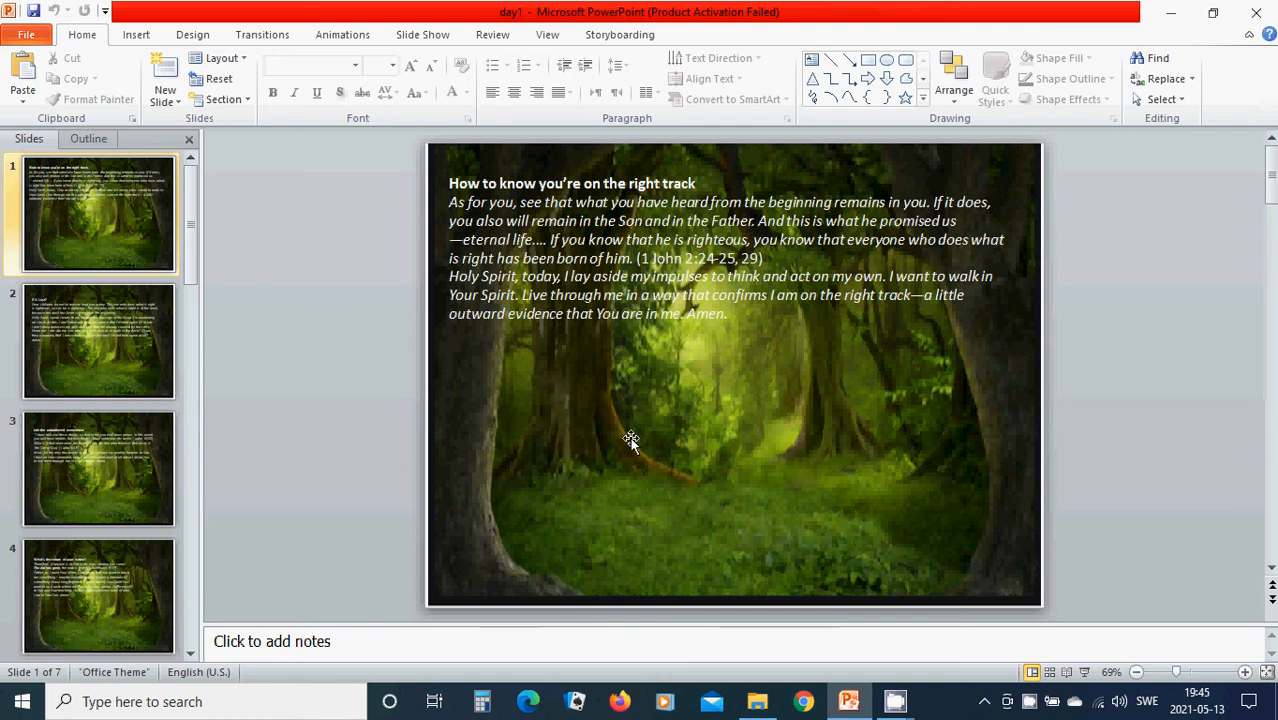
- Open slide 2, 'R U Lost?', with its scripture passage and prayer
click(98, 341)
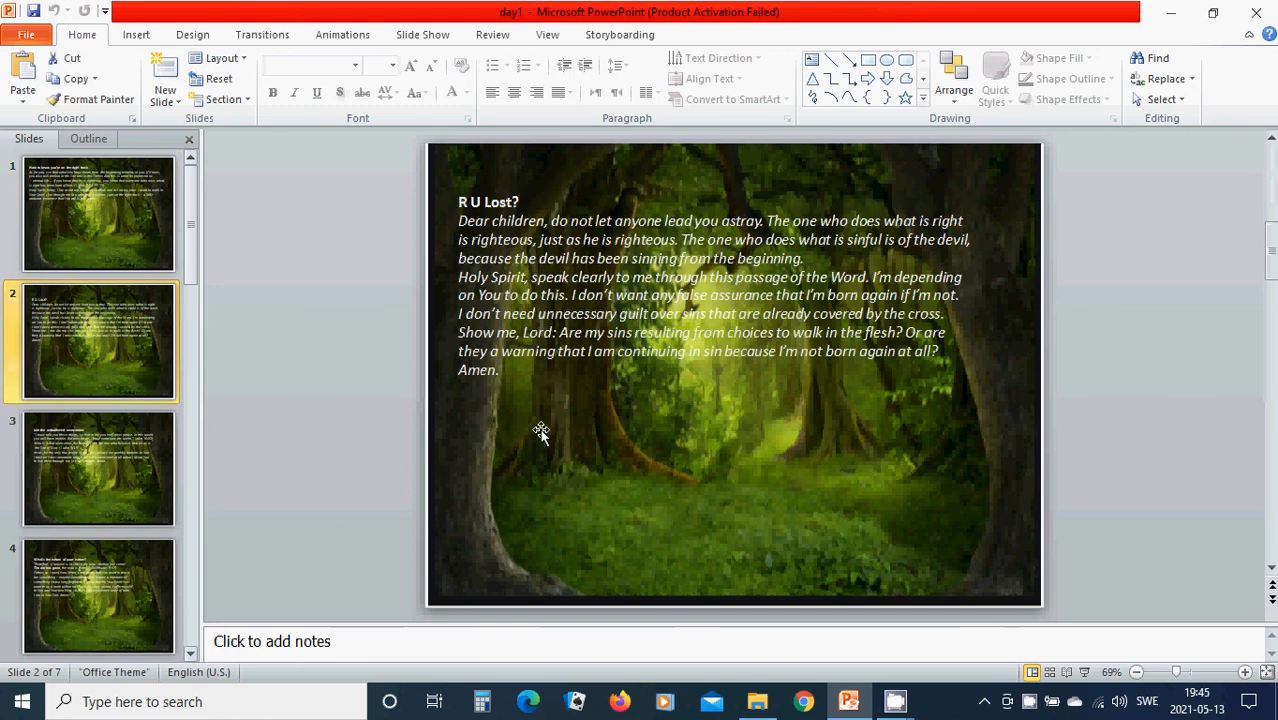
mouse_move(588, 483)
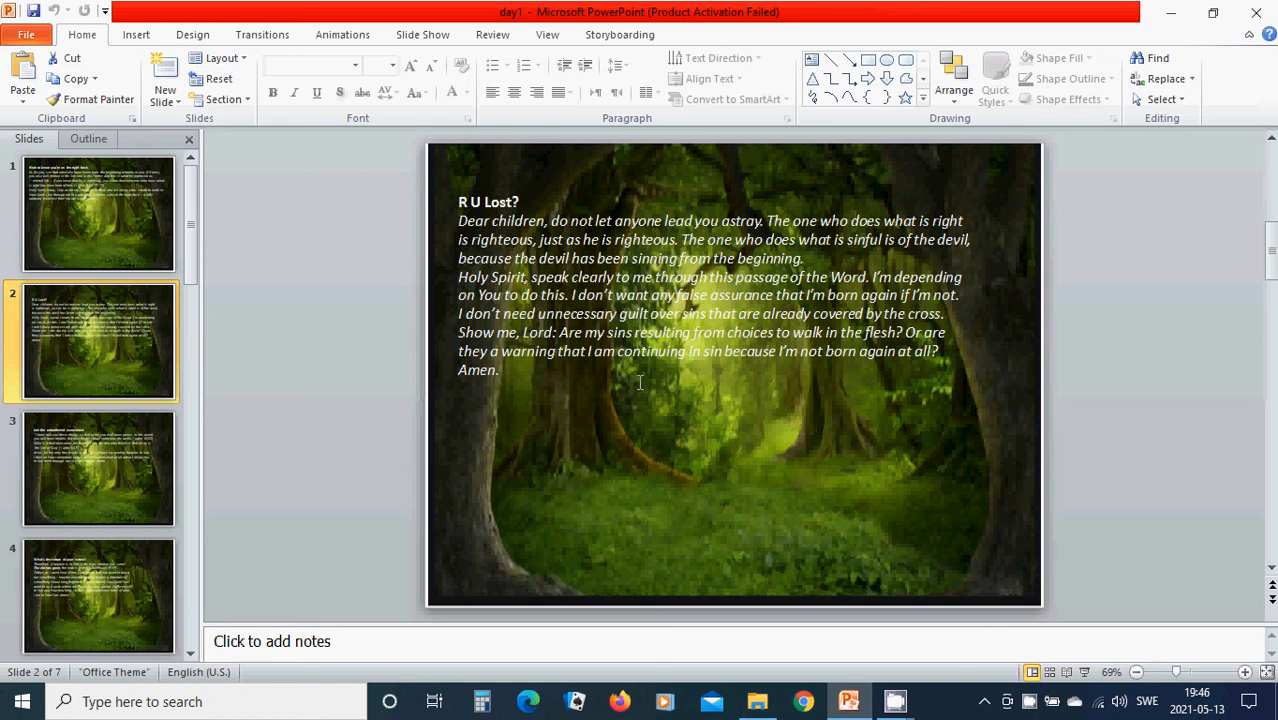
mouse_move(140, 490)
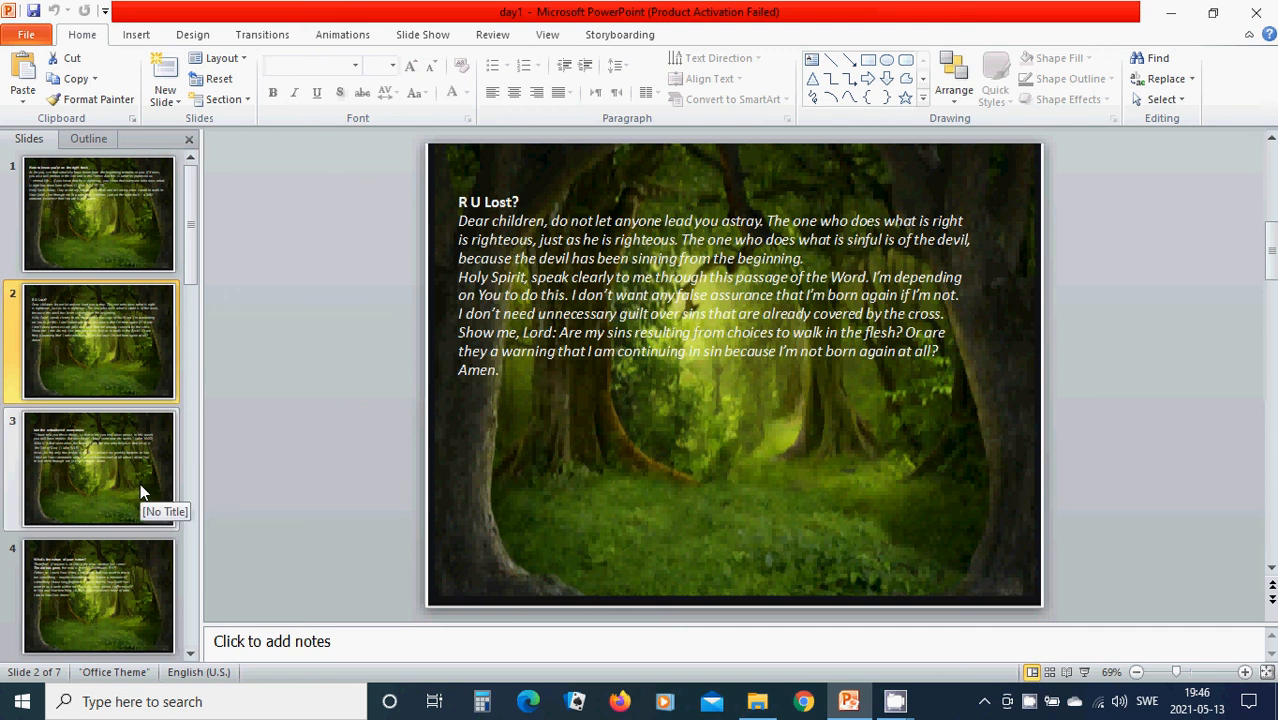
- Open slide 3, 'Join the unburdened overcomers', with its John passages
click(99, 468)
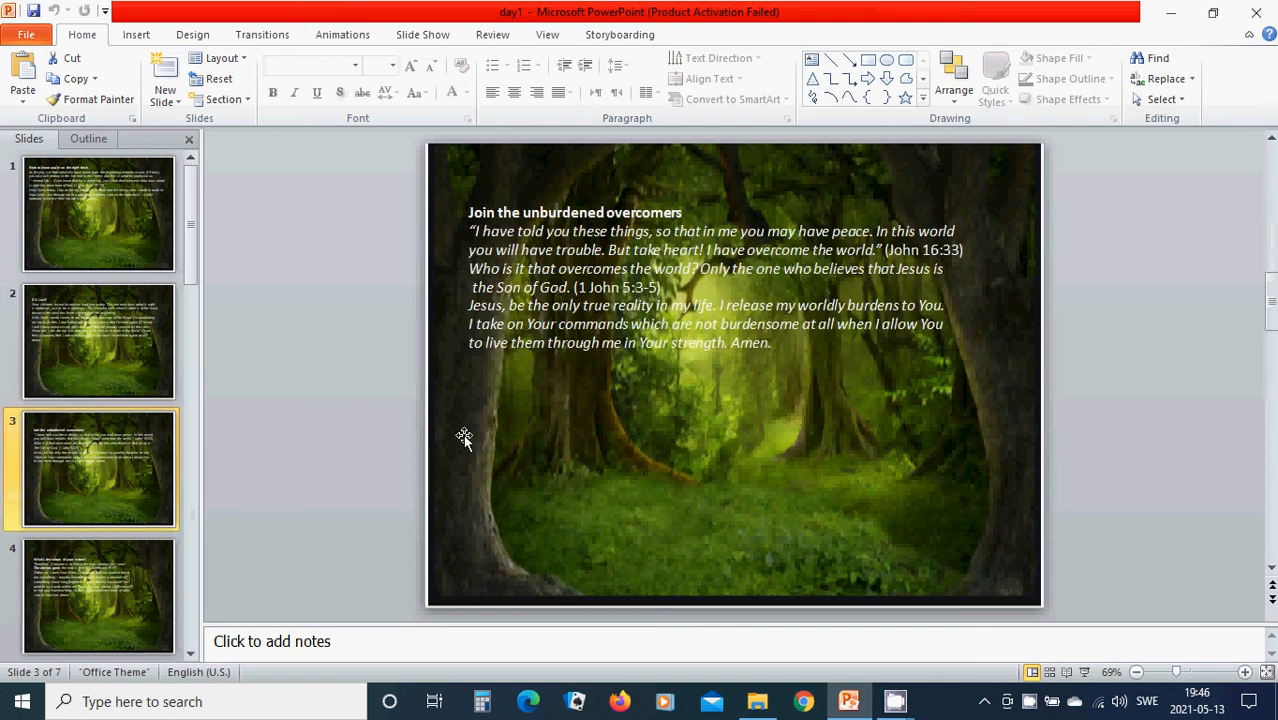
mouse_move(452, 430)
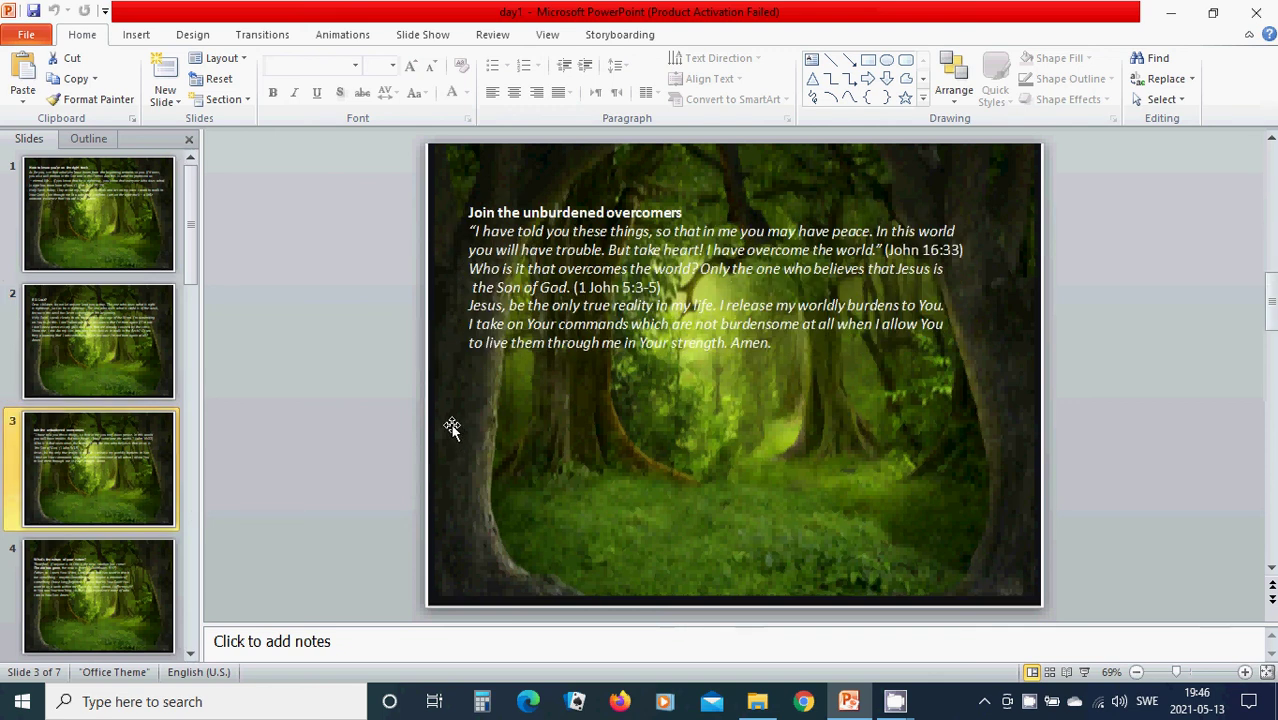
mouse_move(466, 430)
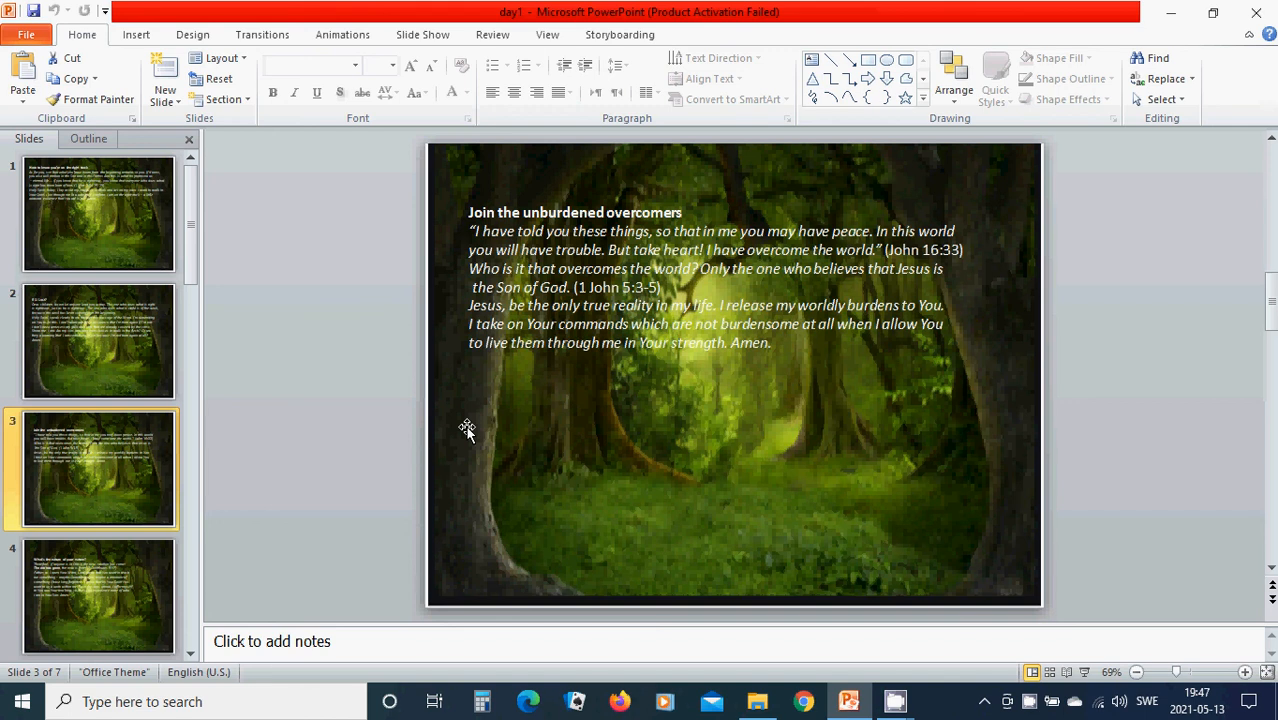
mouse_move(441, 447)
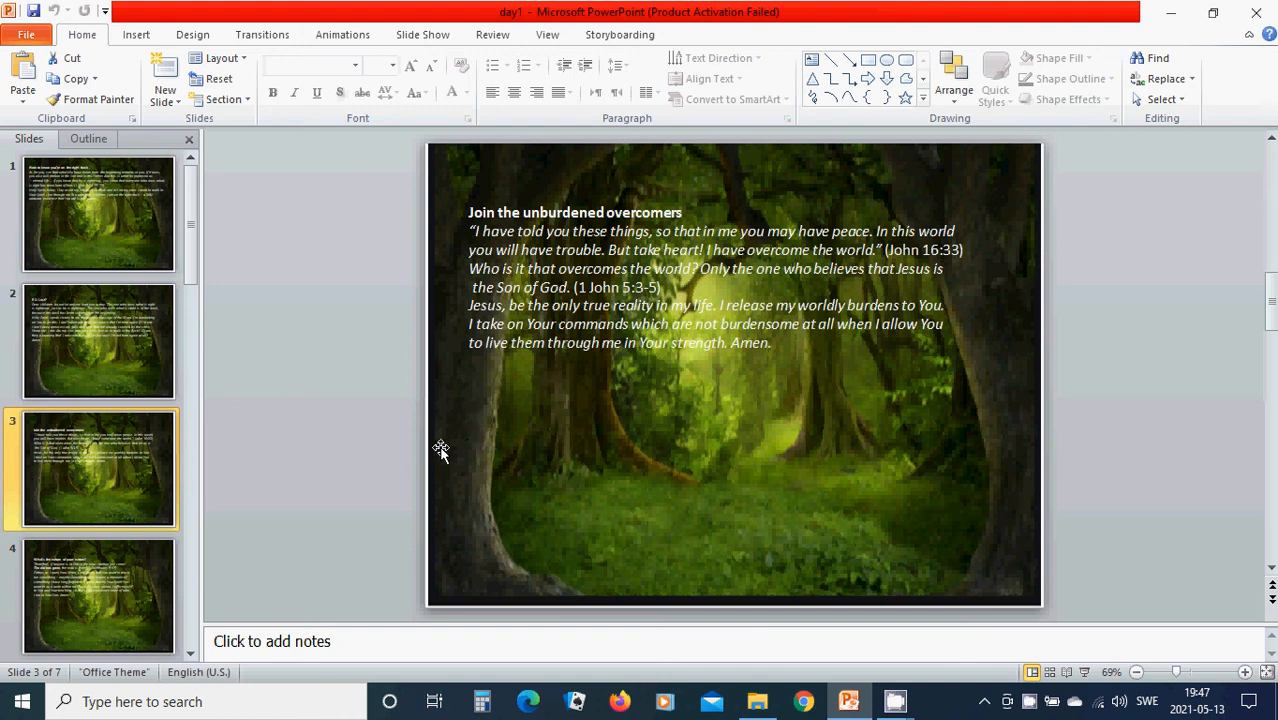
mouse_move(313, 541)
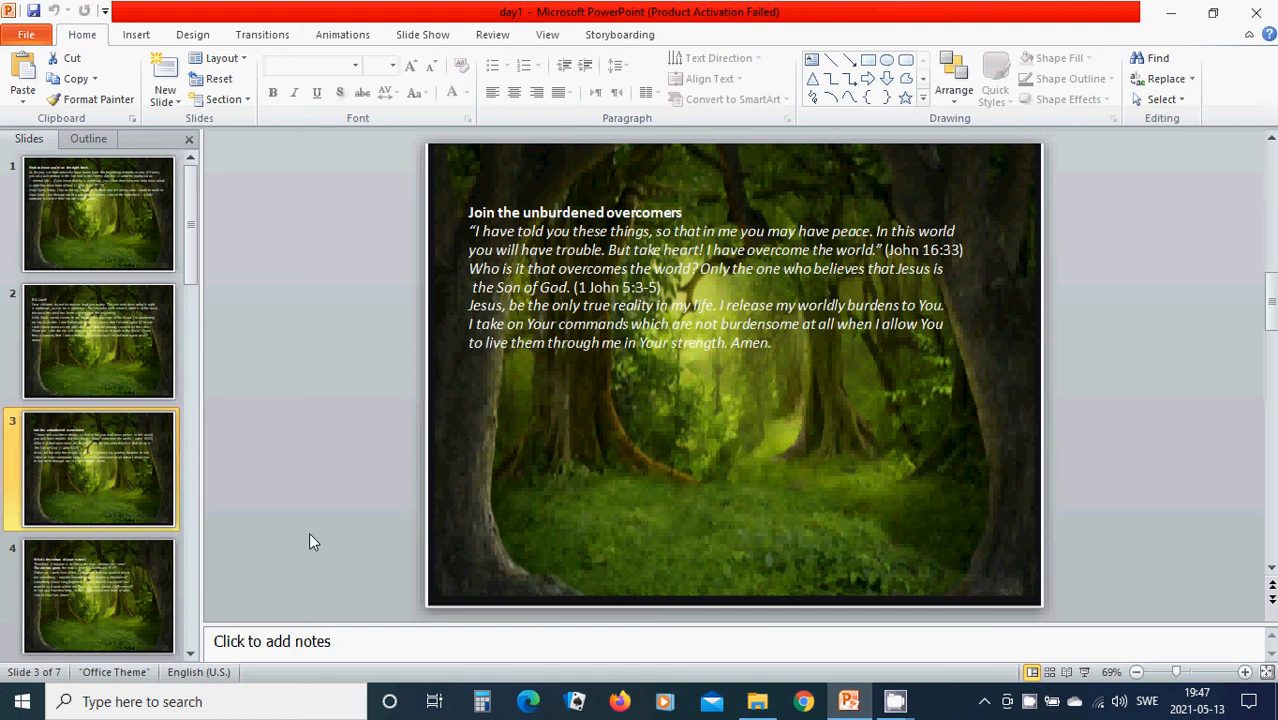
click(98, 596)
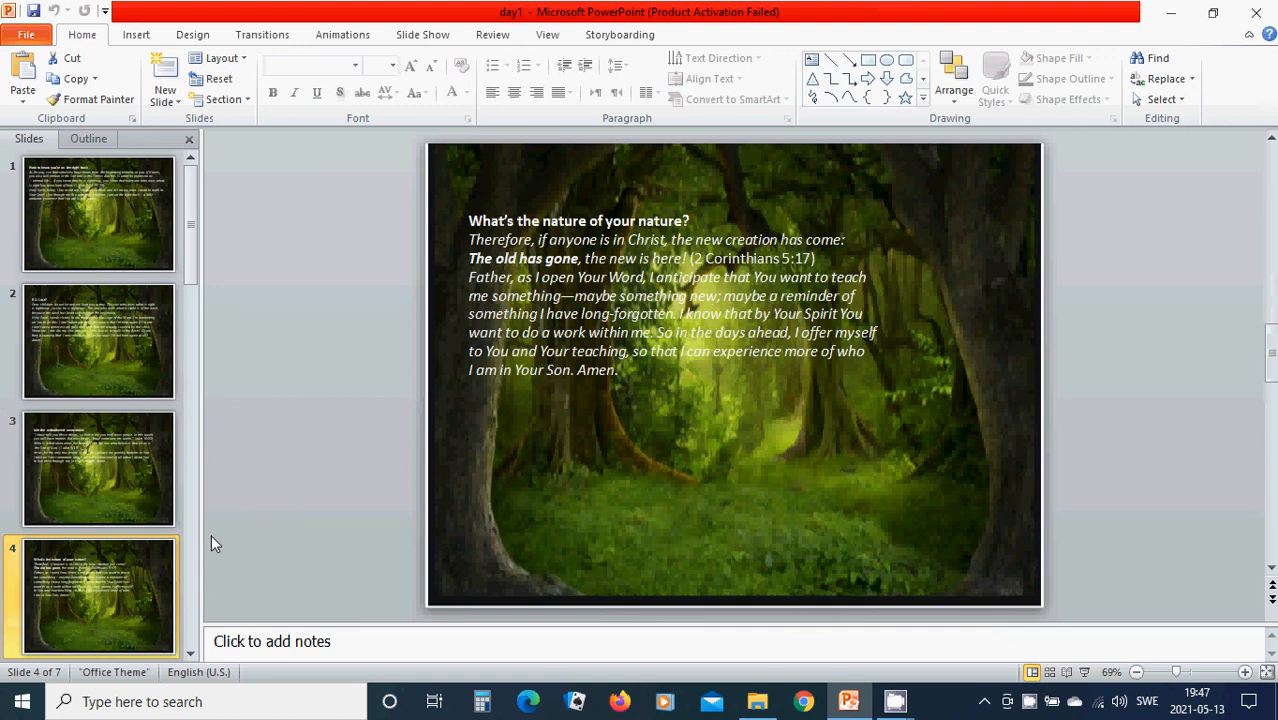
mouse_move(154, 428)
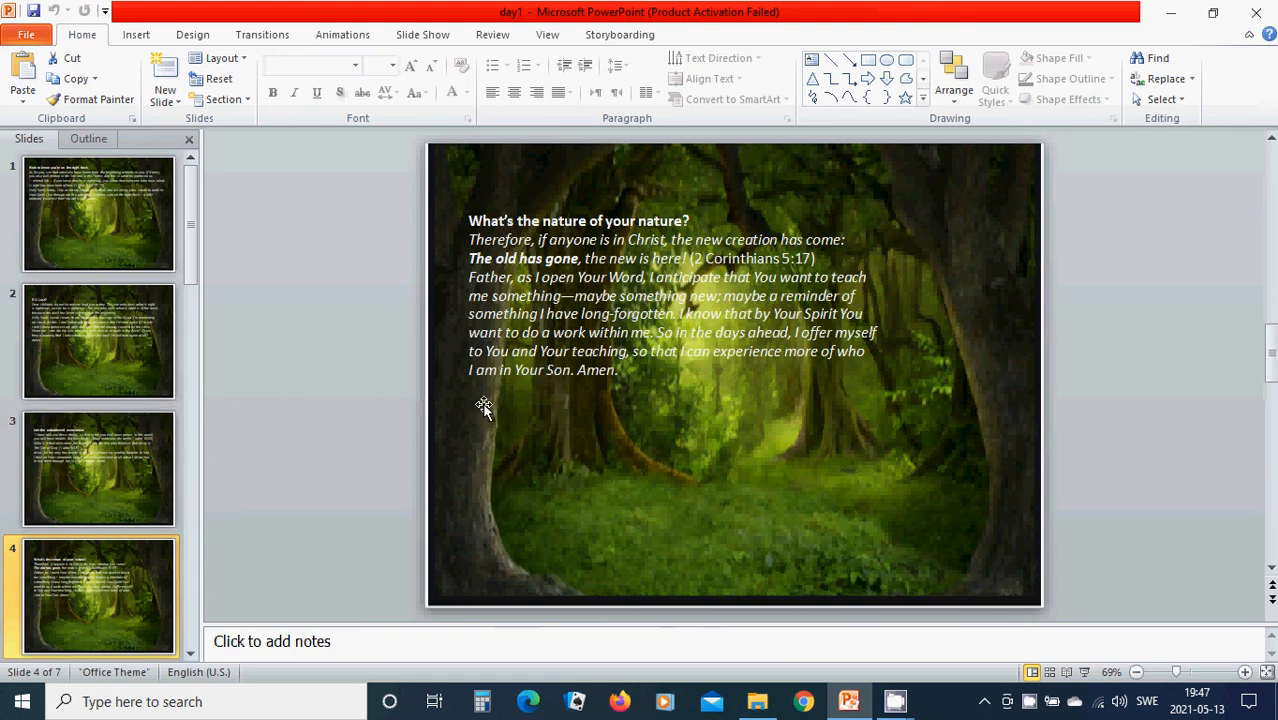
mouse_move(476, 402)
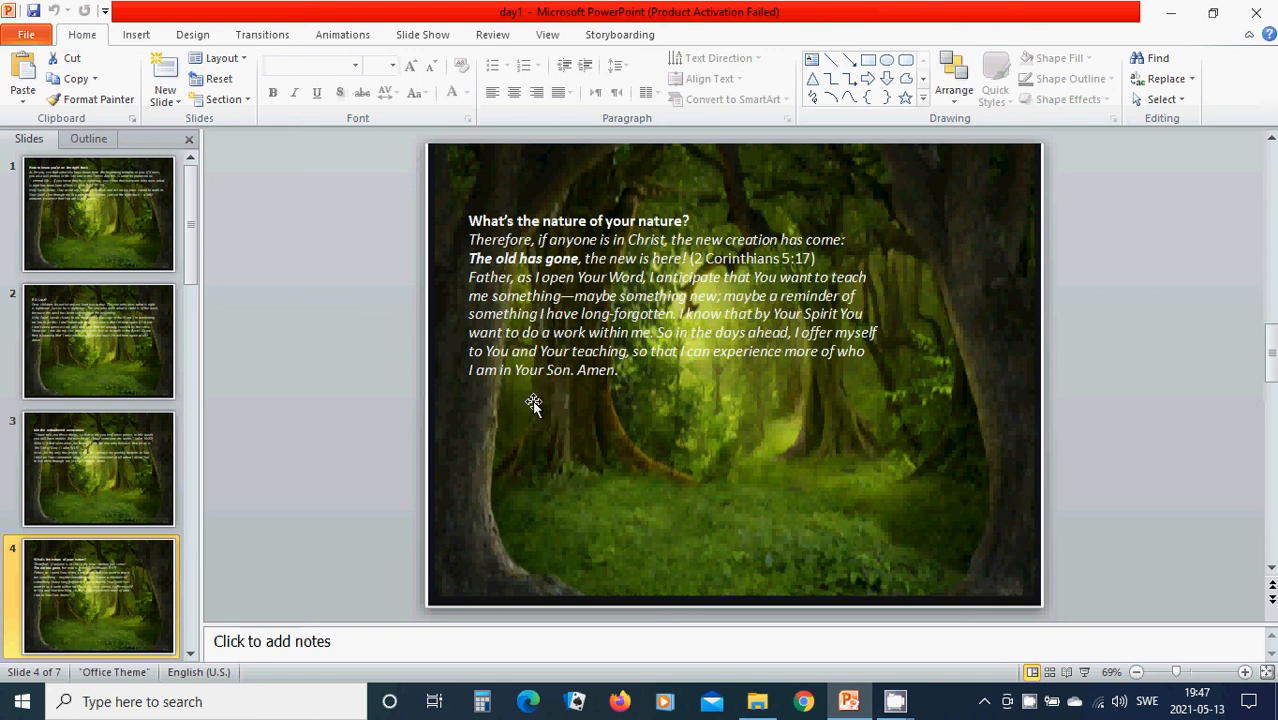
mouse_move(531, 402)
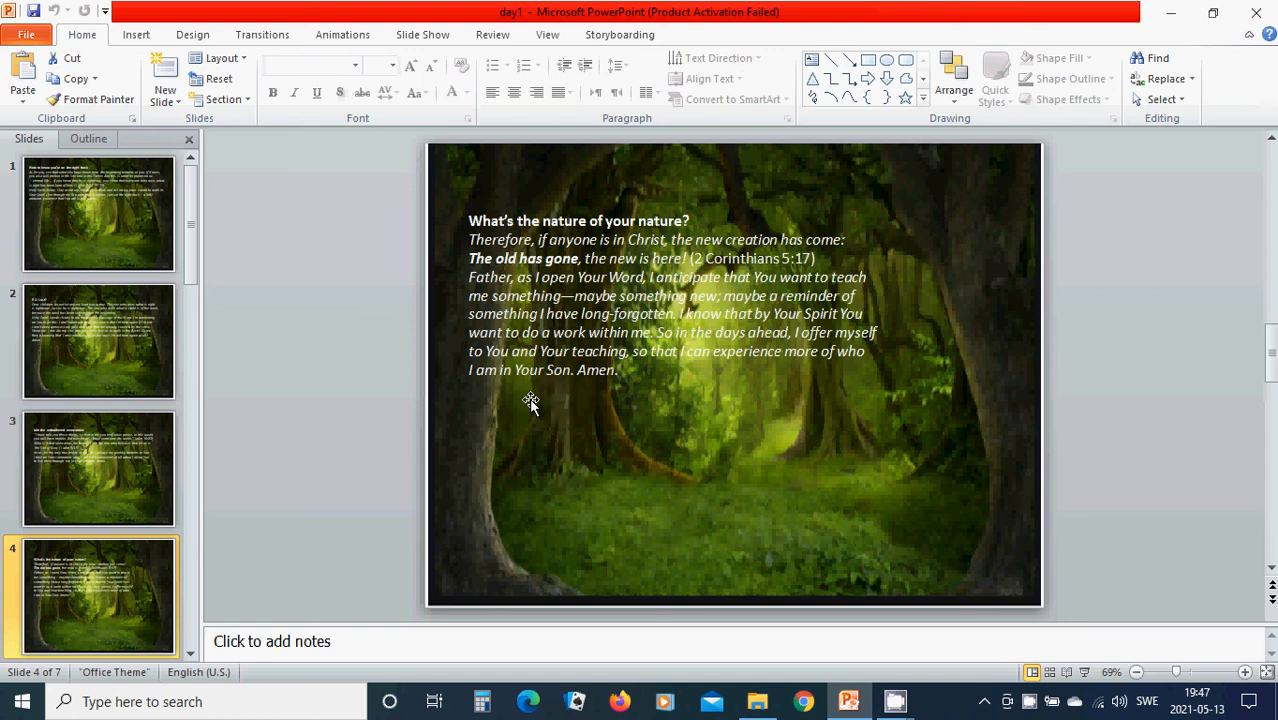
mouse_move(527, 404)
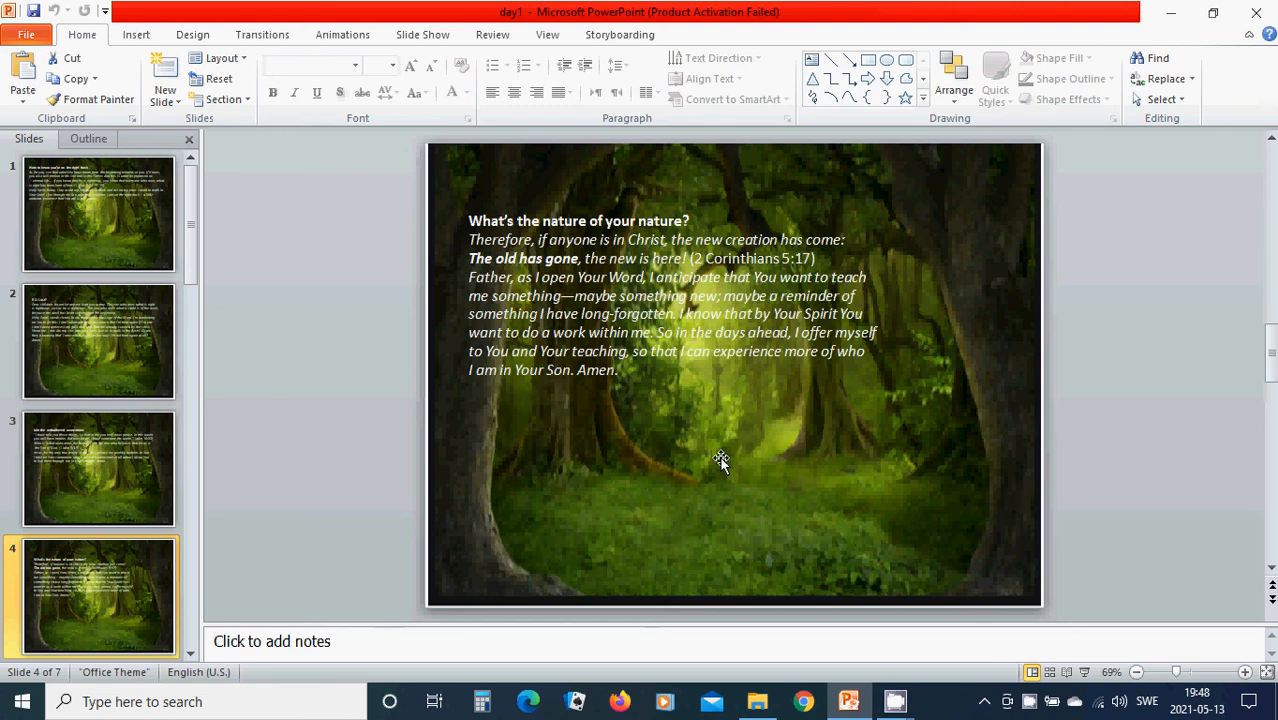
mouse_move(728, 470)
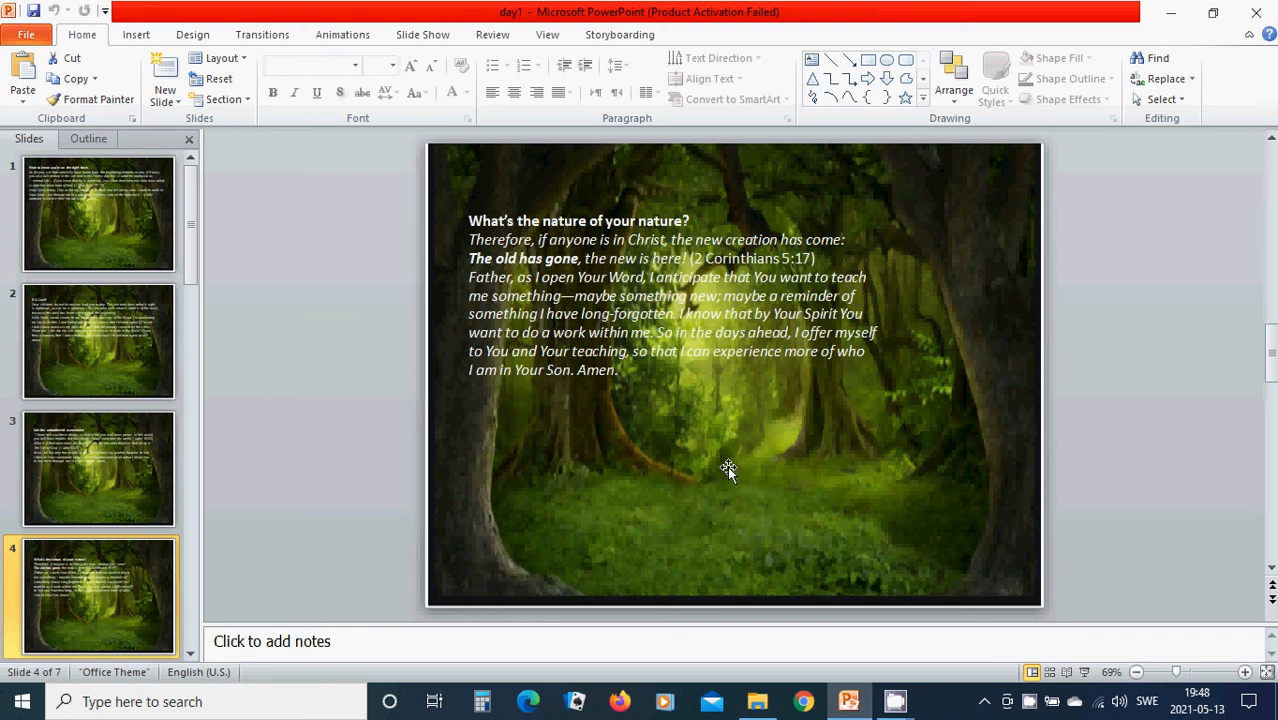
mouse_move(632, 424)
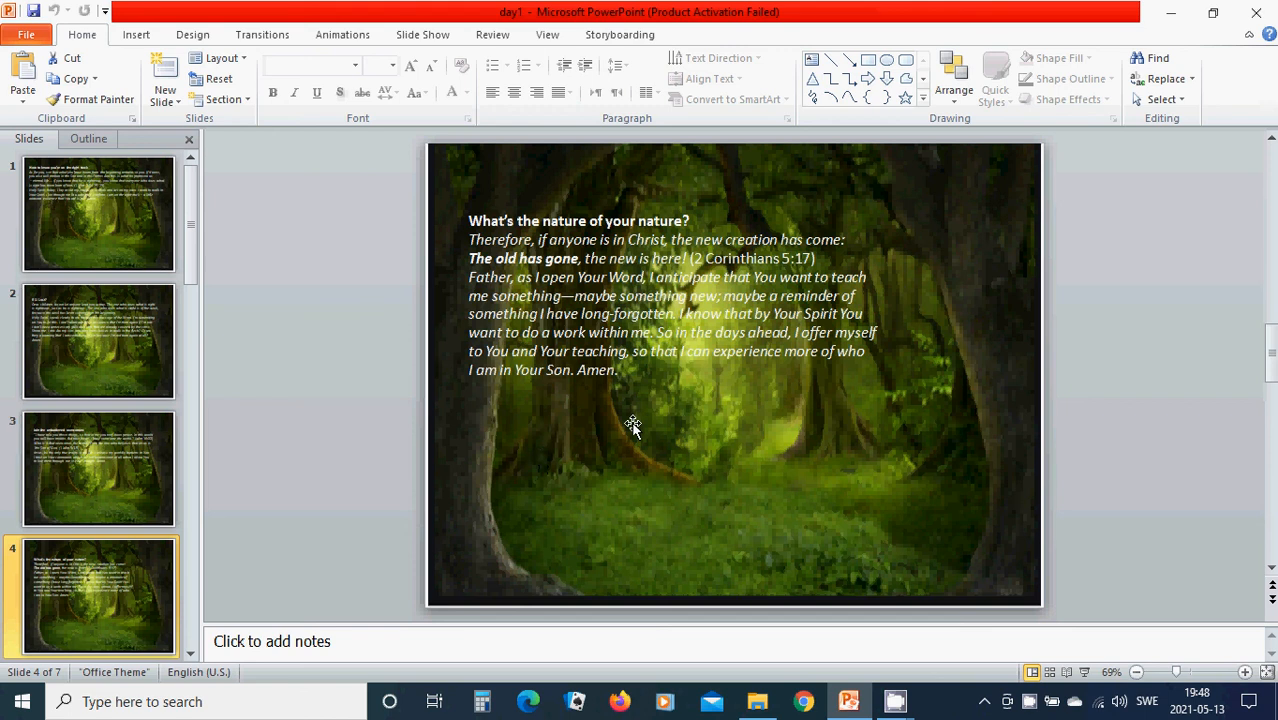
mouse_move(537, 422)
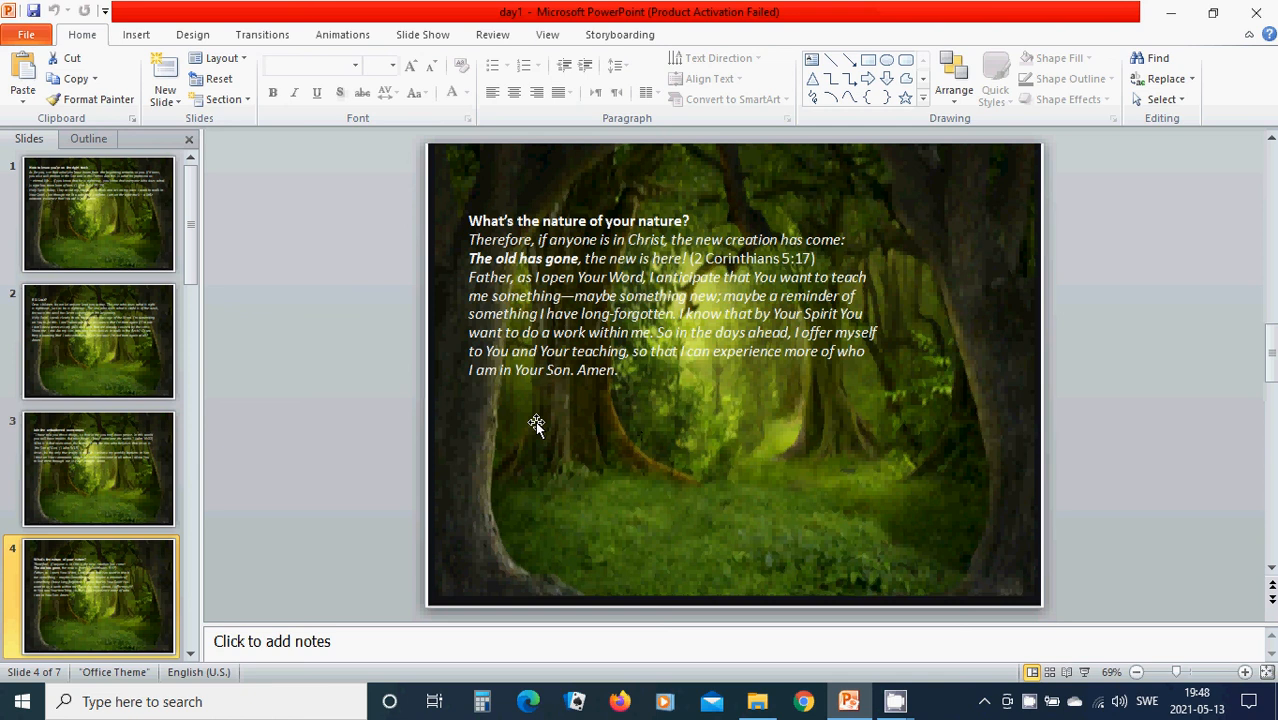
mouse_move(527, 421)
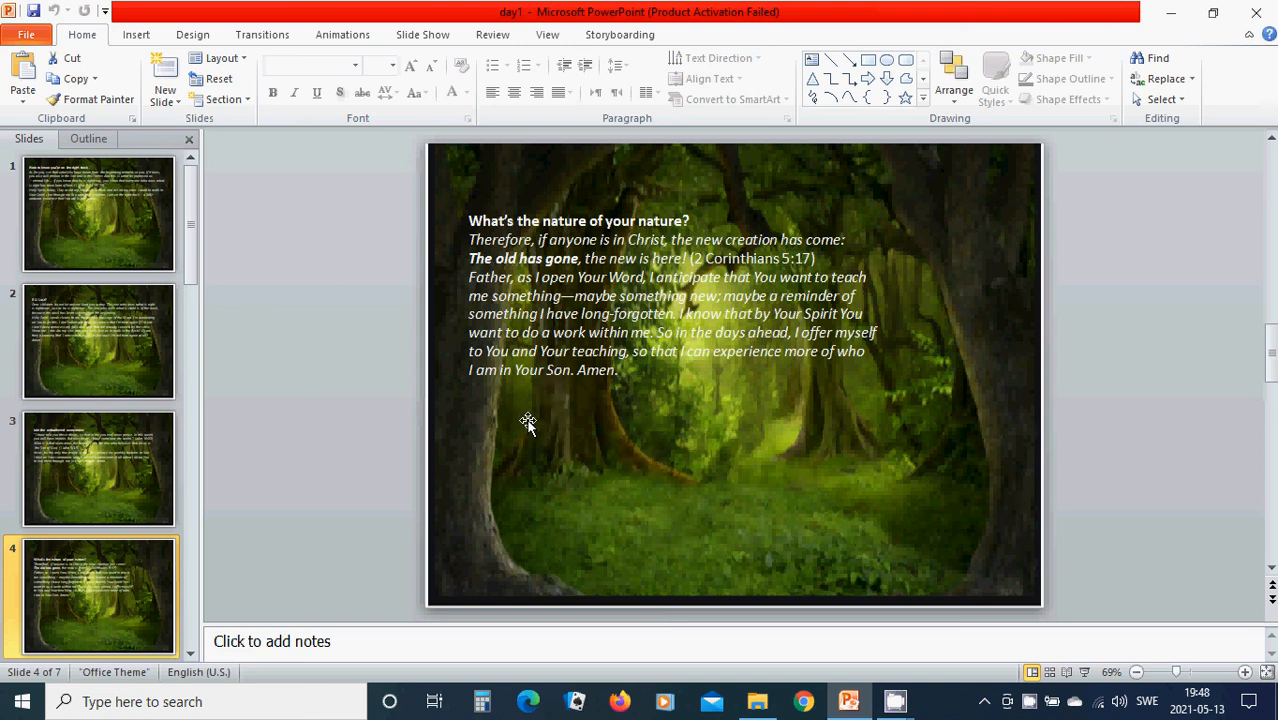
mouse_move(480, 500)
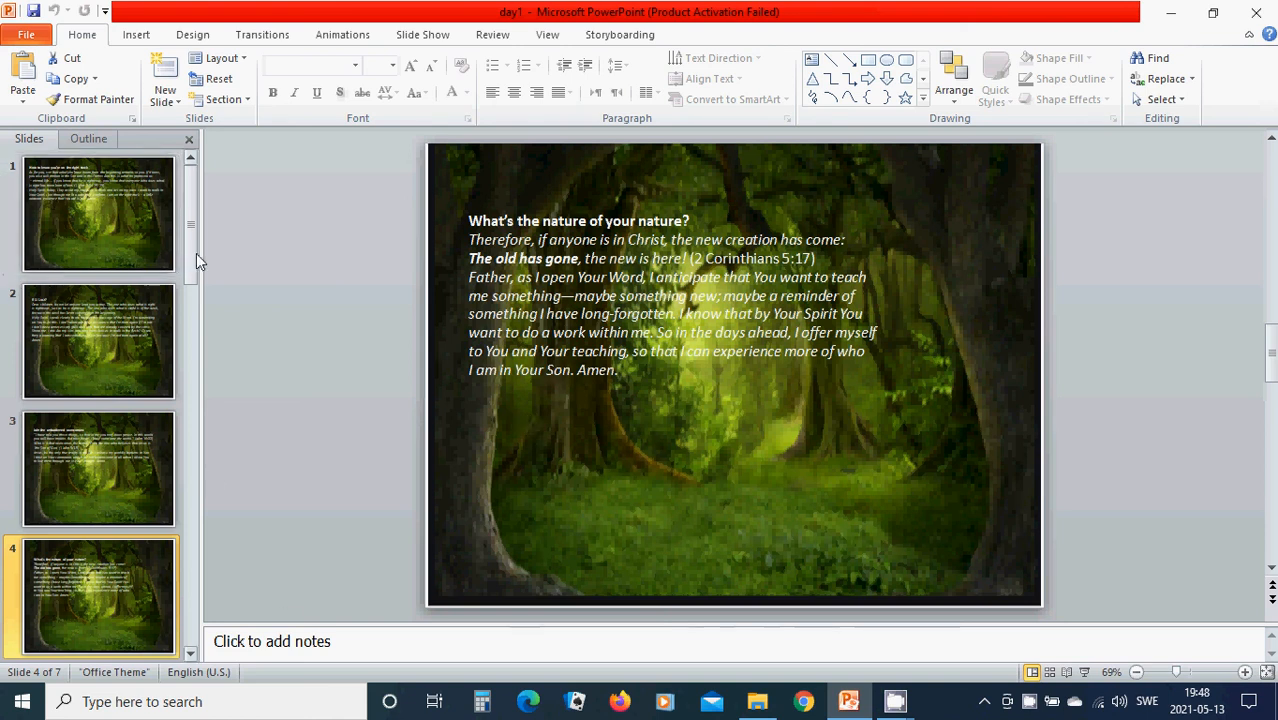
scroll(down, 3)
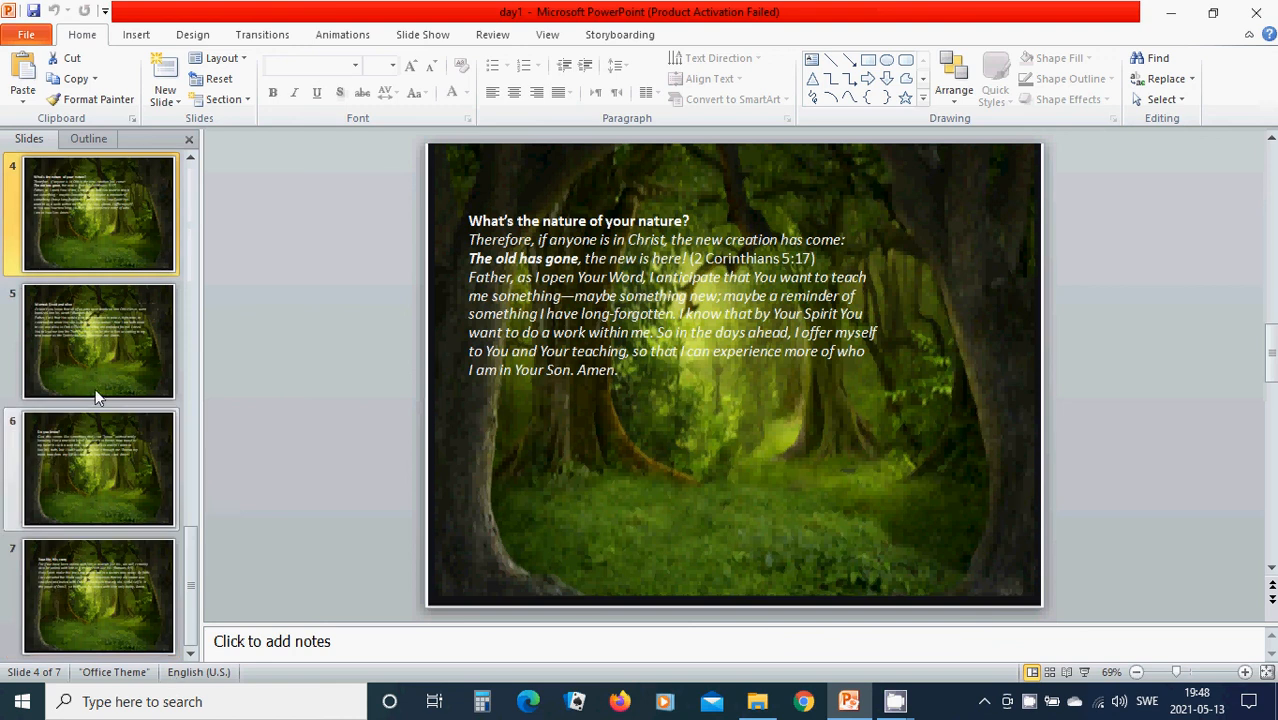
- Open slide 5, 'Wanted: Dead and alive', showing the Romans 6:3 verse
click(99, 342)
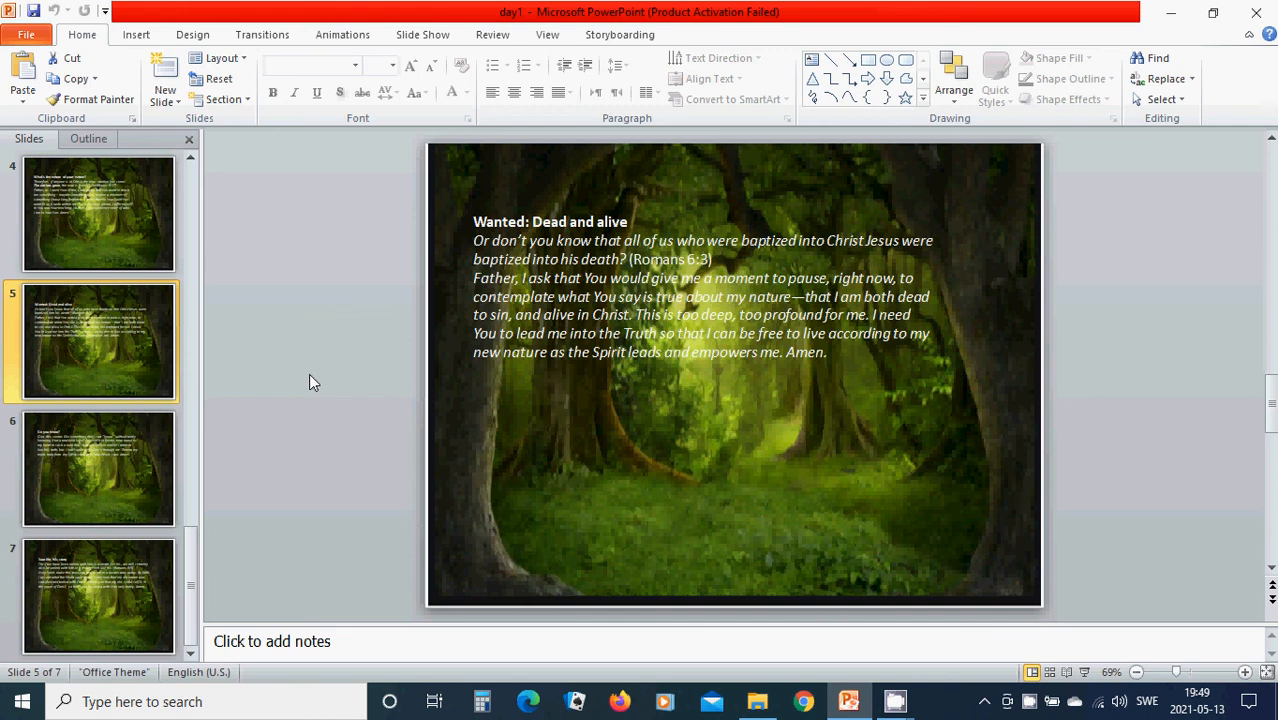
mouse_move(480, 485)
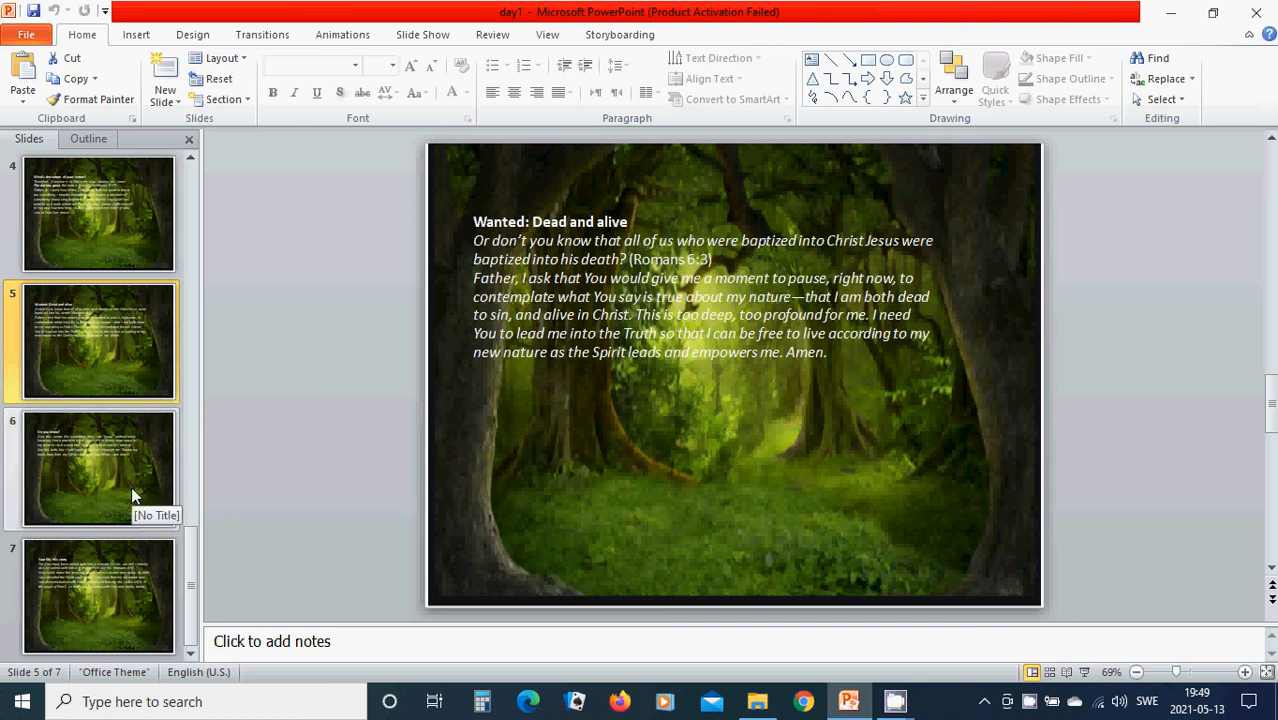
- Open slide 6, 'Do you know?', with its prayer about renewing the mind
click(99, 468)
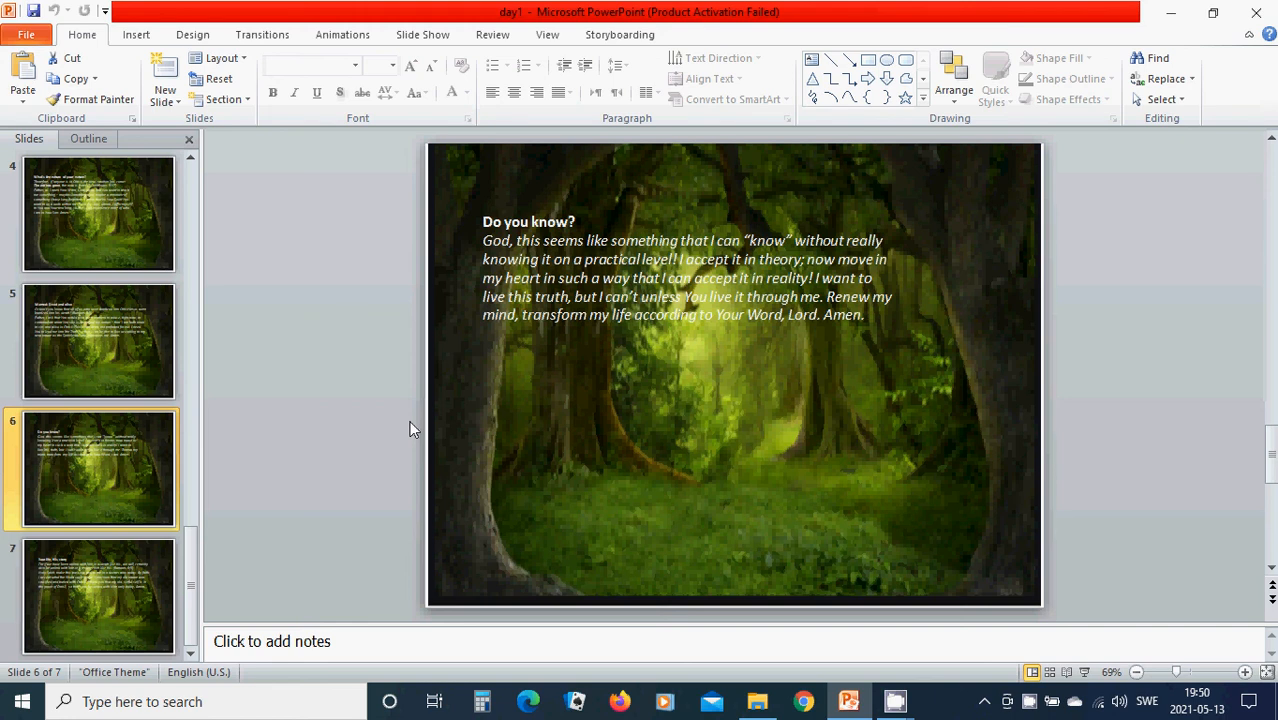
mouse_move(730, 335)
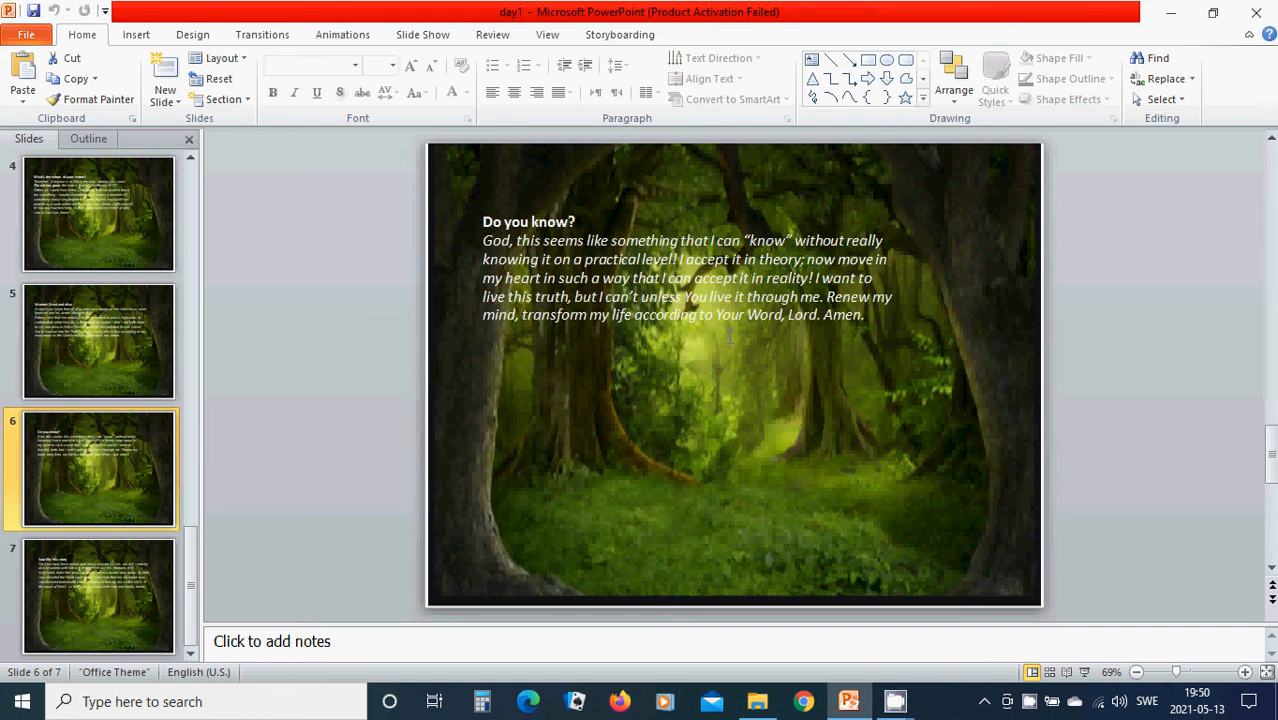
mouse_move(113, 615)
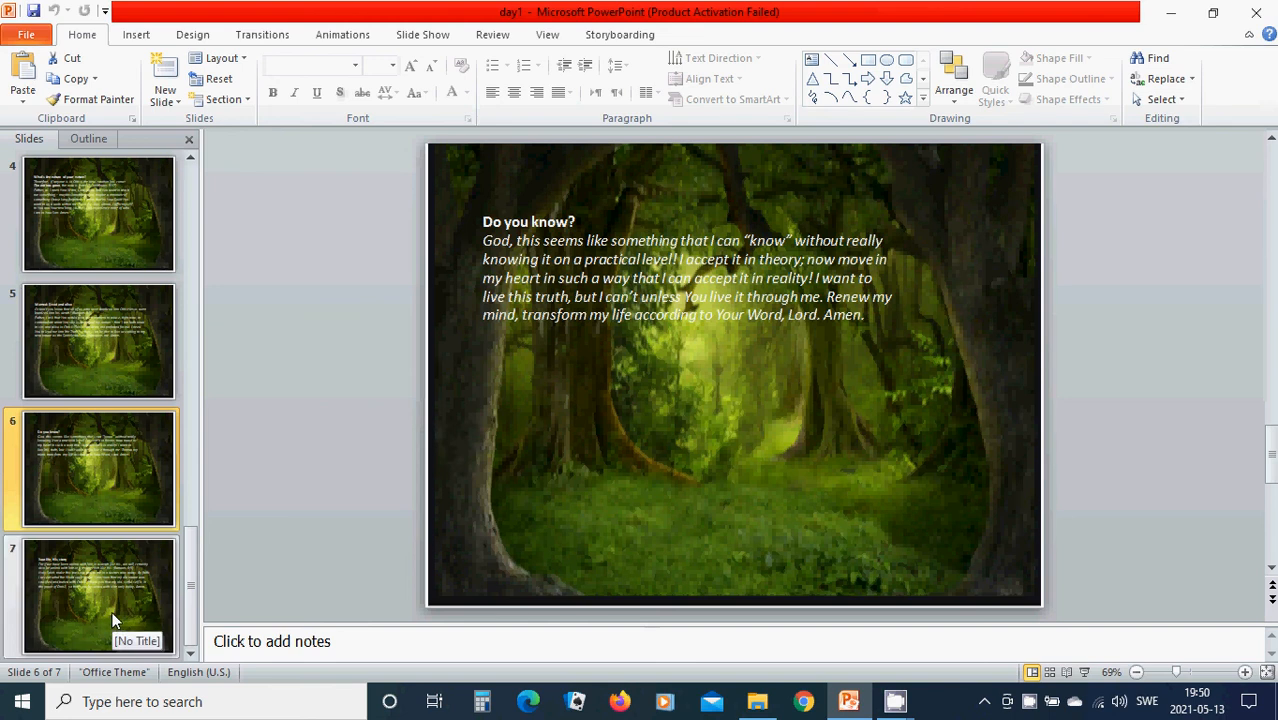
- Open the final slide 7, 'Your life, His story', with the Romans 6:5 verse
click(98, 595)
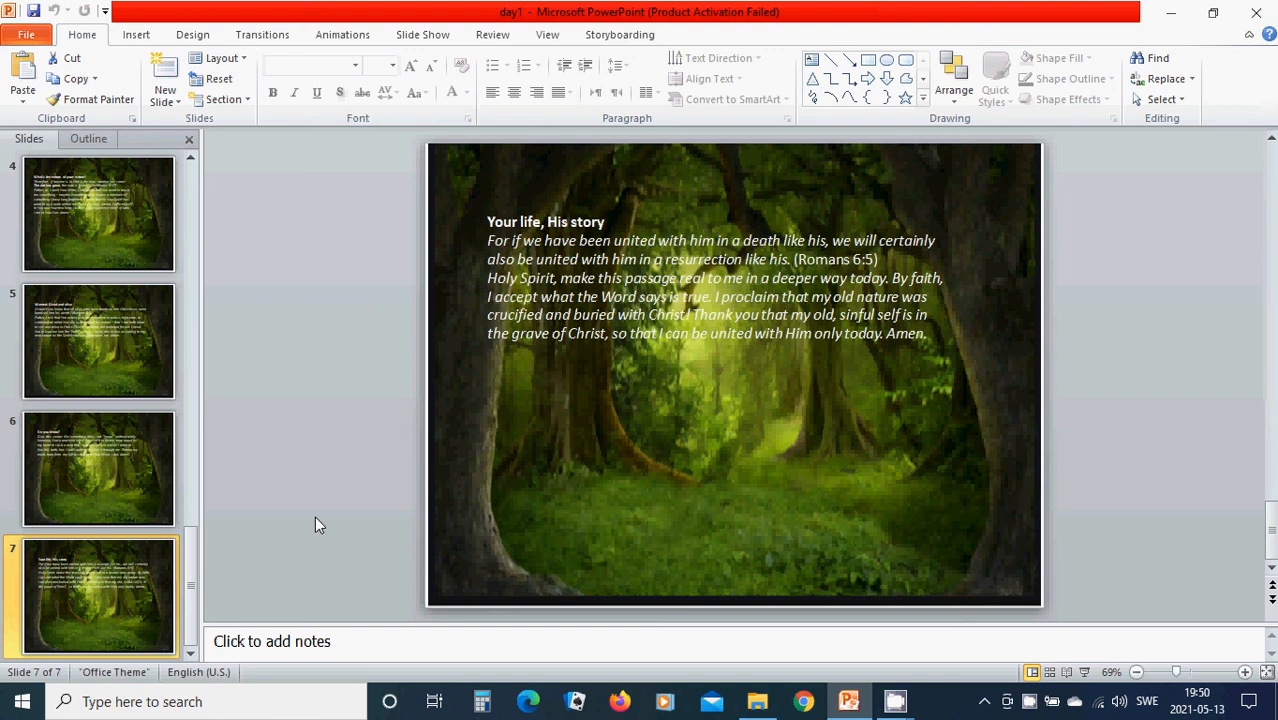
mouse_move(297, 457)
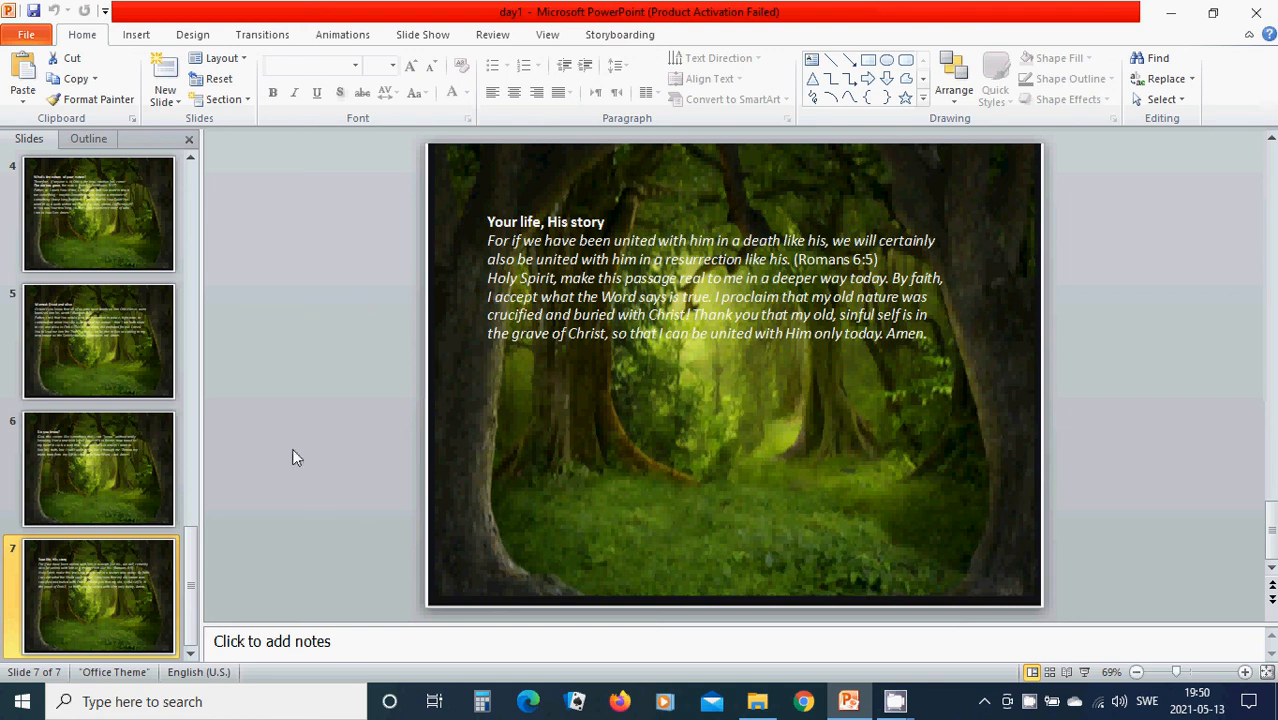
mouse_move(563, 487)
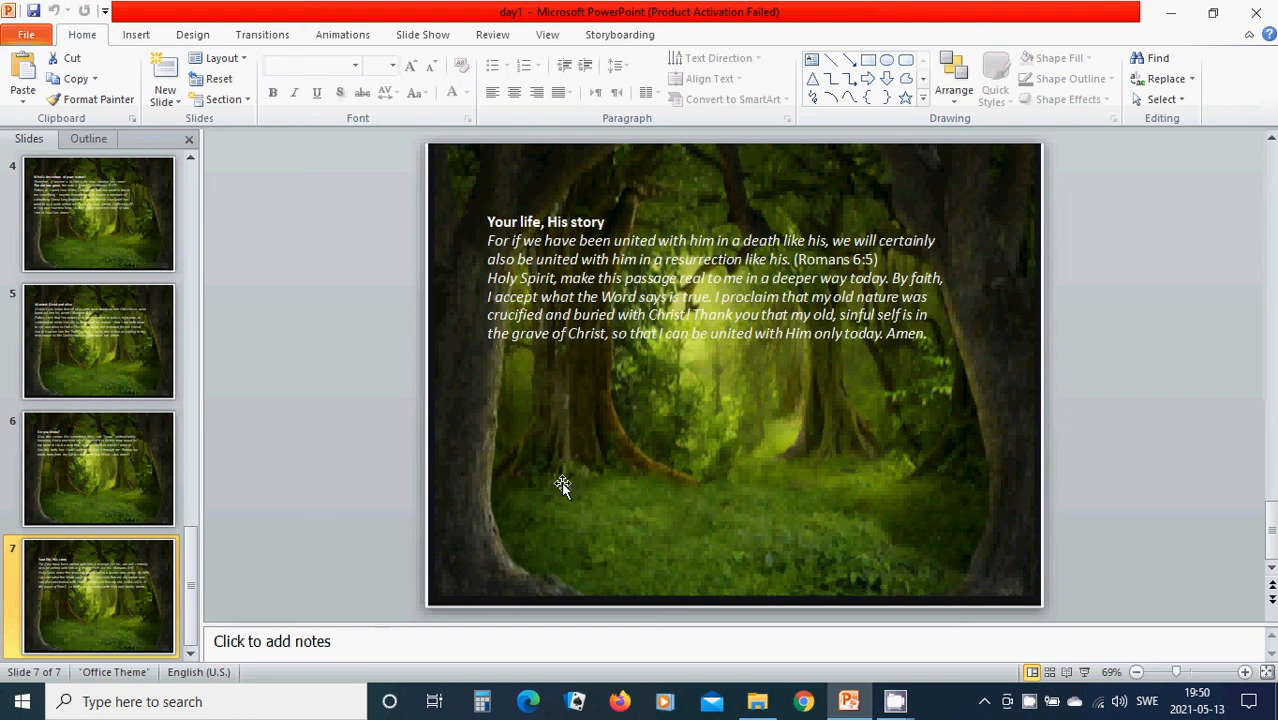